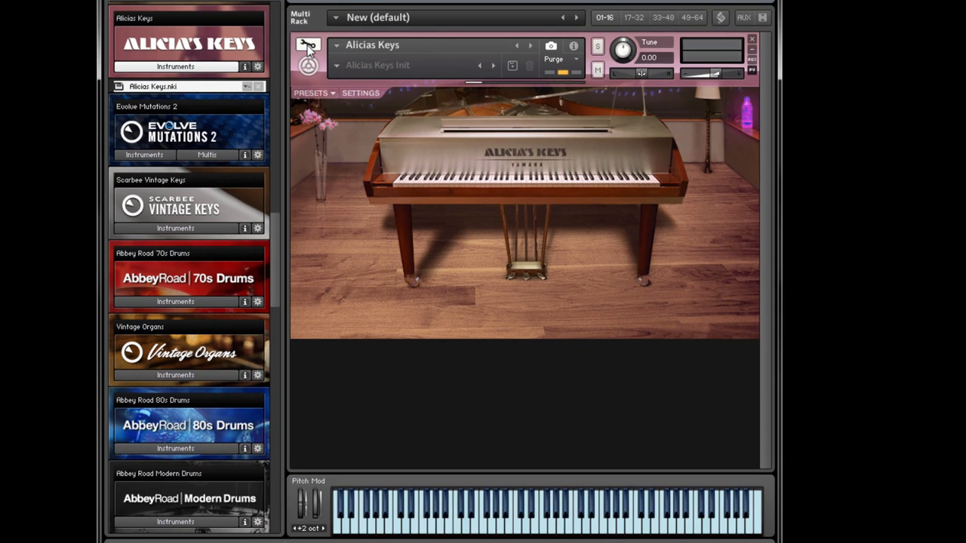
Enter Instrument Edit Mode on Alicia's Keys to reveal its script editor slots.
{"action": "left_click", "coordinate": [308, 45]}
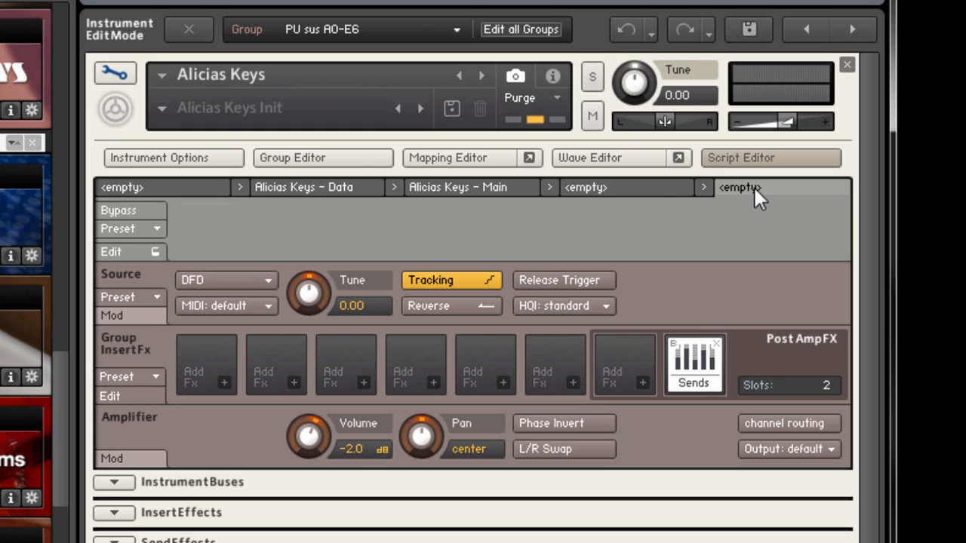
Load the Factory > Harmonize > Chord - Tonal preset into the empty script slot.
{"action": "left_click", "coordinate": [129, 230]}
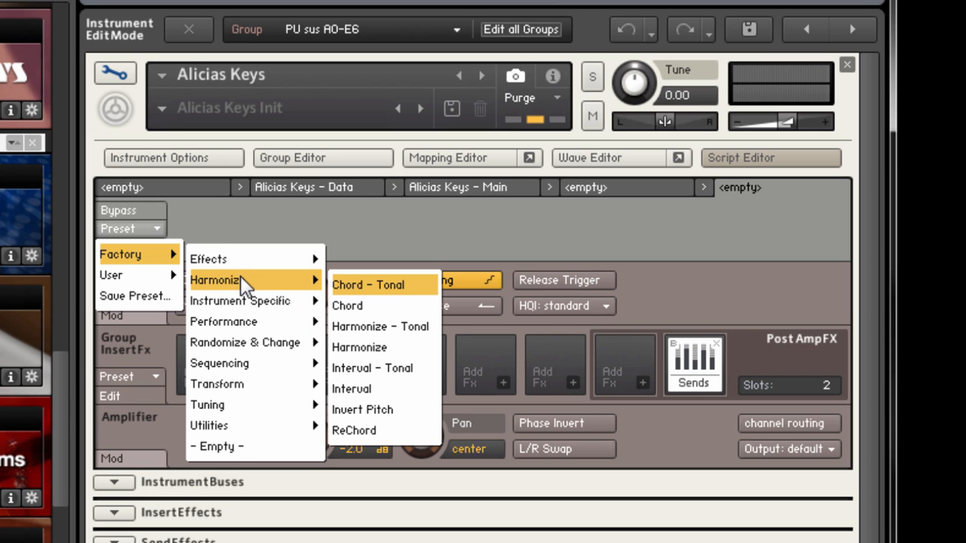
{"action": "mouse_move", "coordinate": [421, 294]}
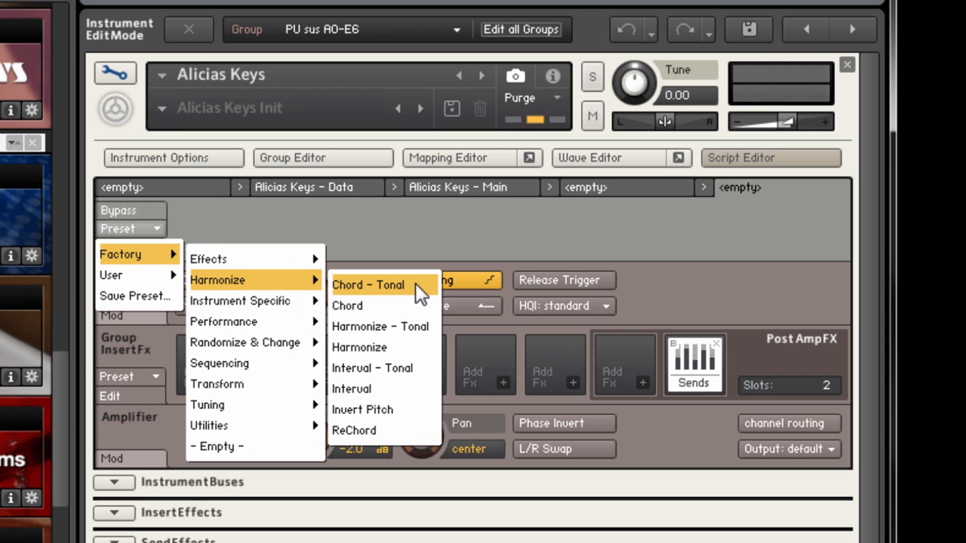
{"action": "left_click", "coordinate": [368, 284]}
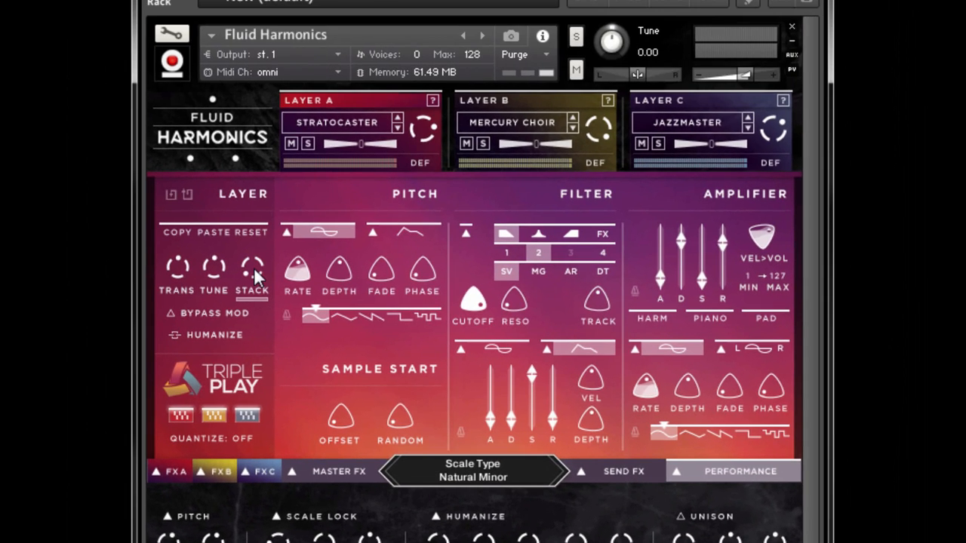
Set the STACK modes: Layer A Minor Triad (I), Layer B Minor Triad (I) + Octave, Layer C Minor Triad (III).
{"action": "left_click", "coordinate": [254, 269]}
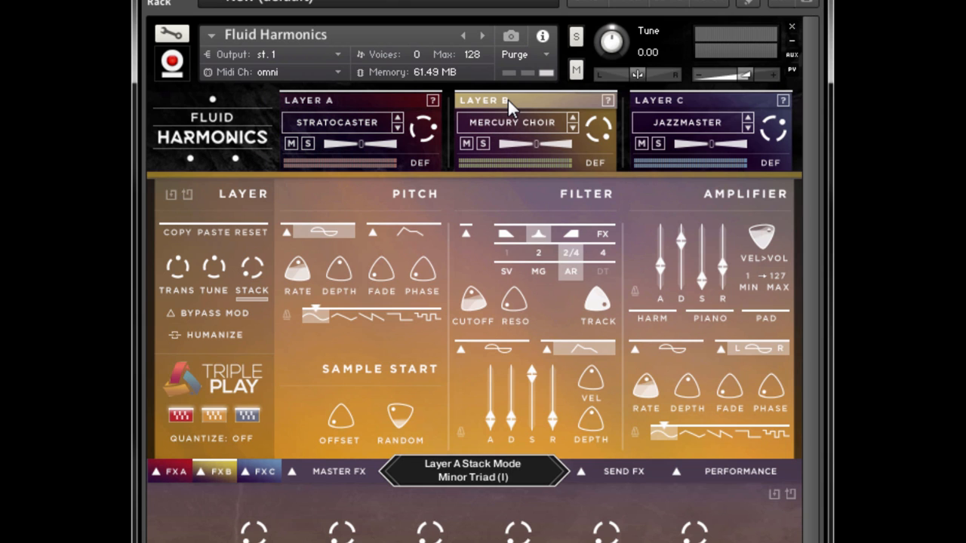
{"action": "left_click", "coordinate": [483, 100]}
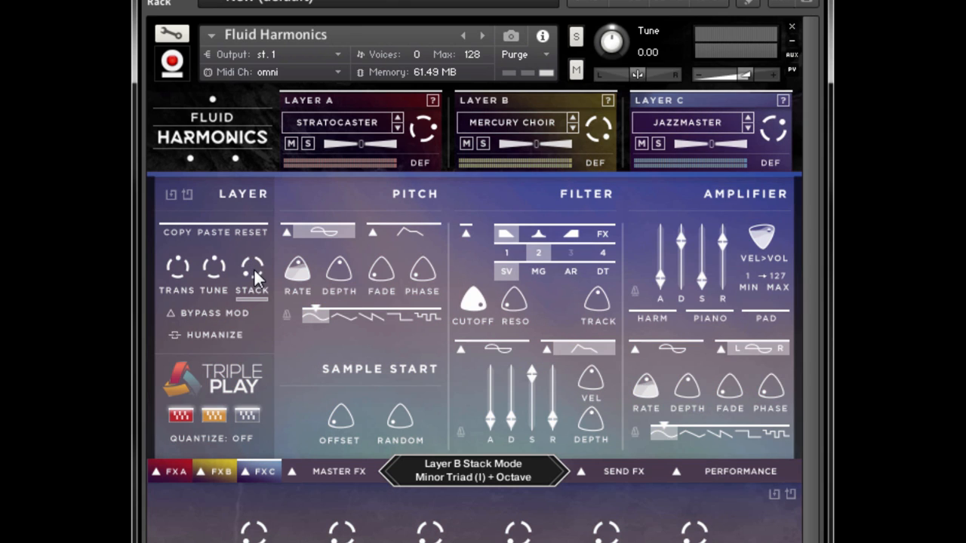
{"action": "left_click", "coordinate": [254, 268]}
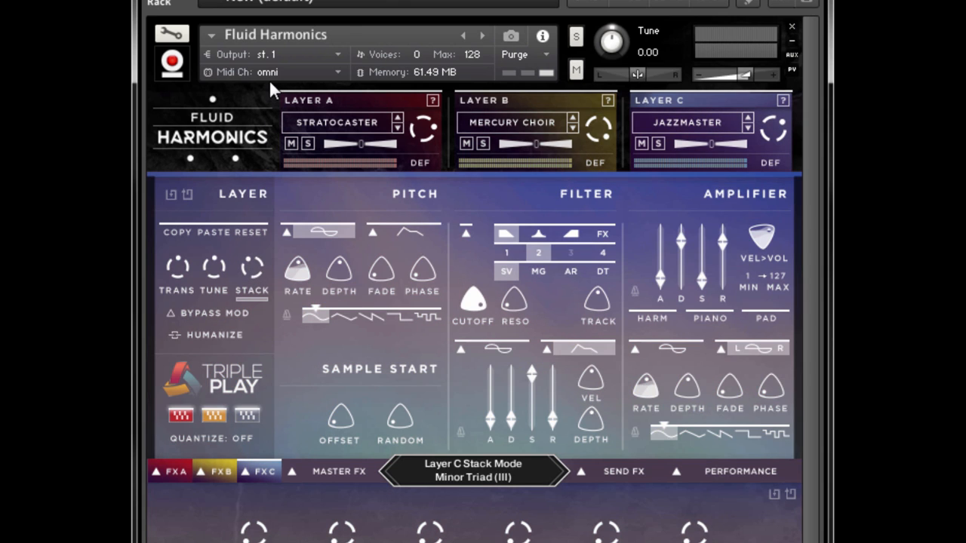